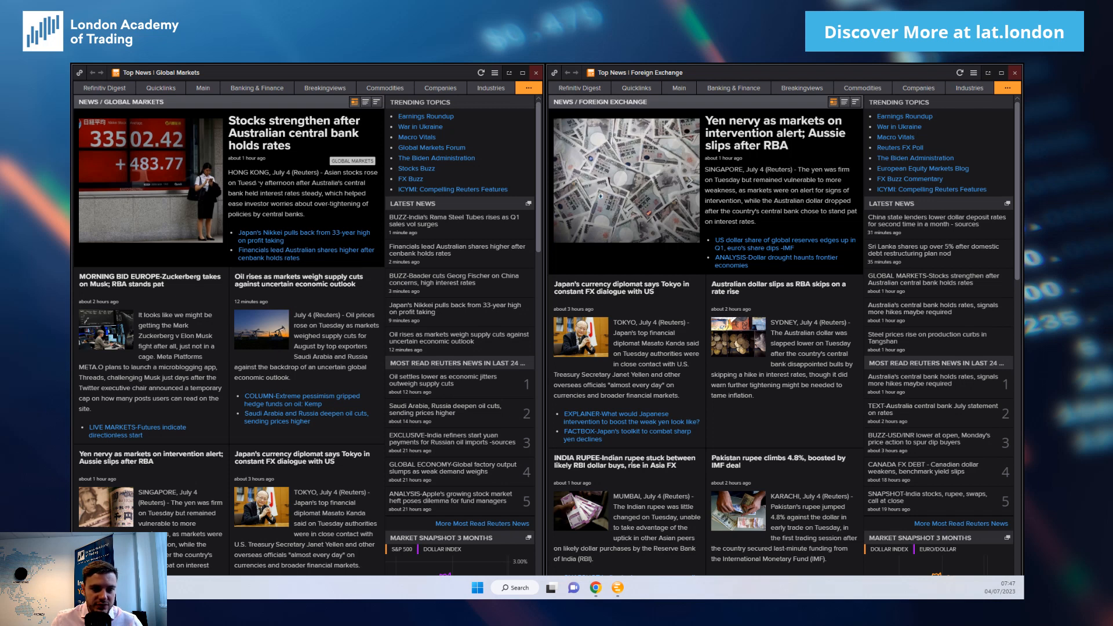
Highlight a passage of the central bank story, clear it, and scroll the calendar to the Monday–Wednesday events.
drag(264, 183, 300, 192)
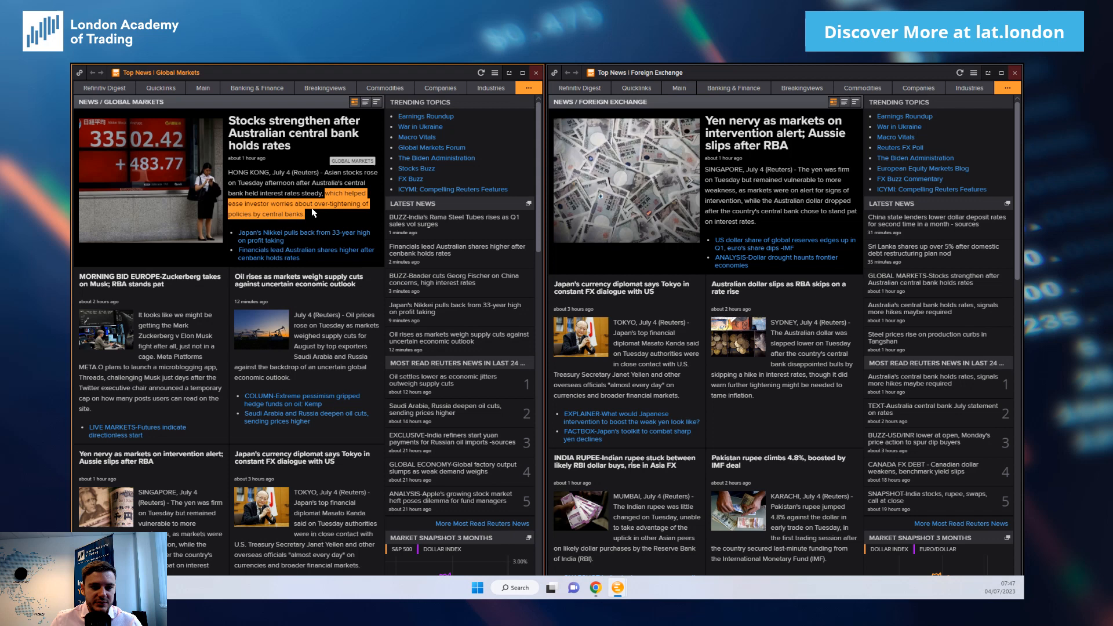
click(301, 213)
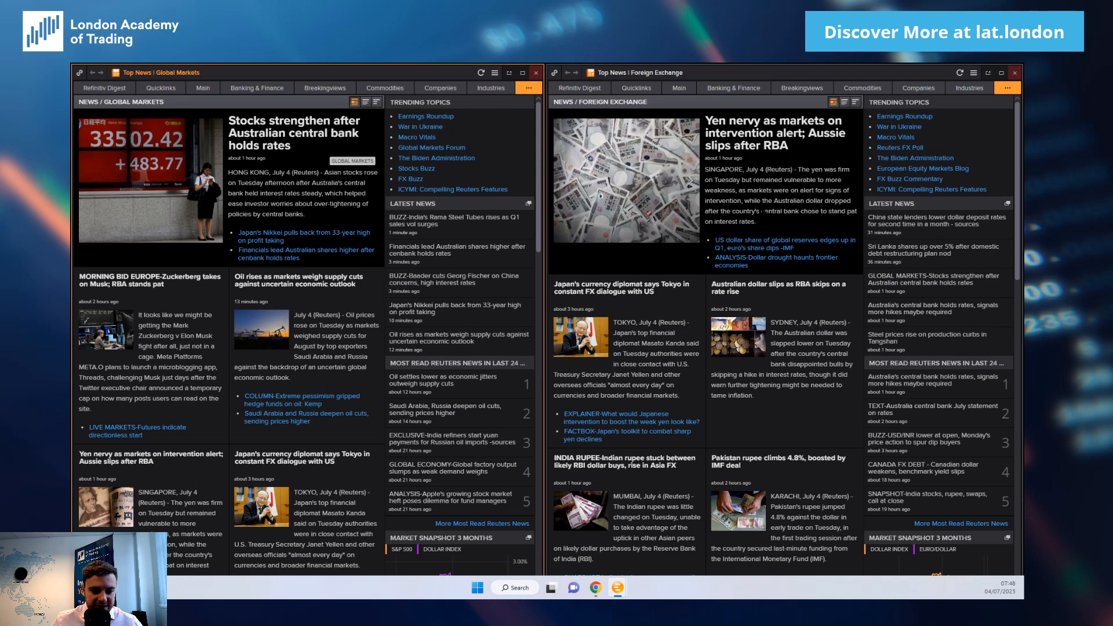
mouse_move(763, 211)
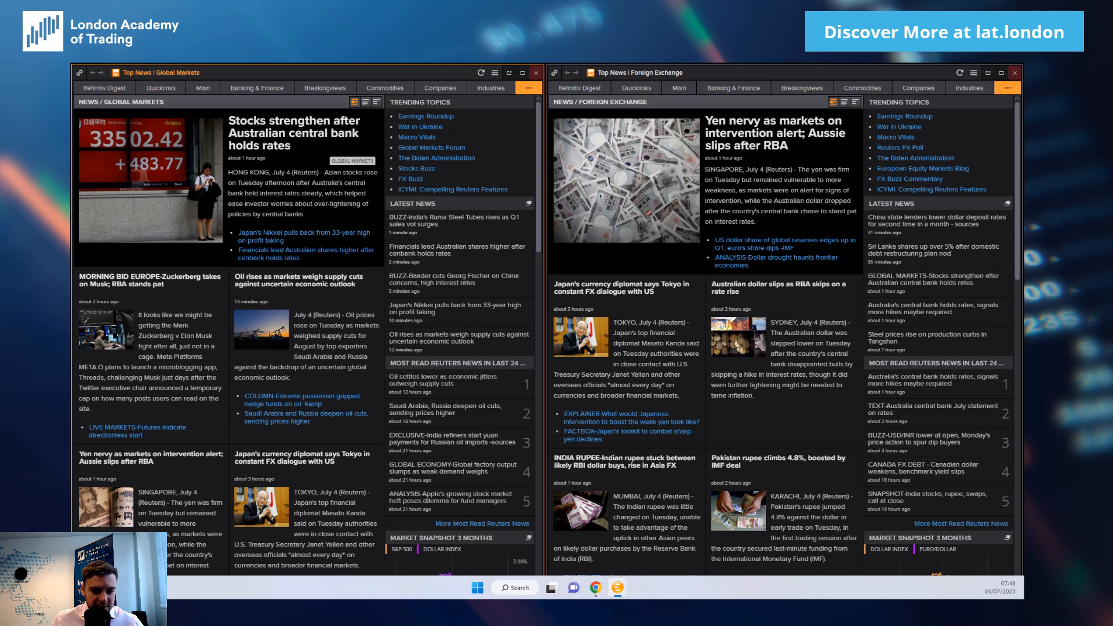
scroll(down, 3)
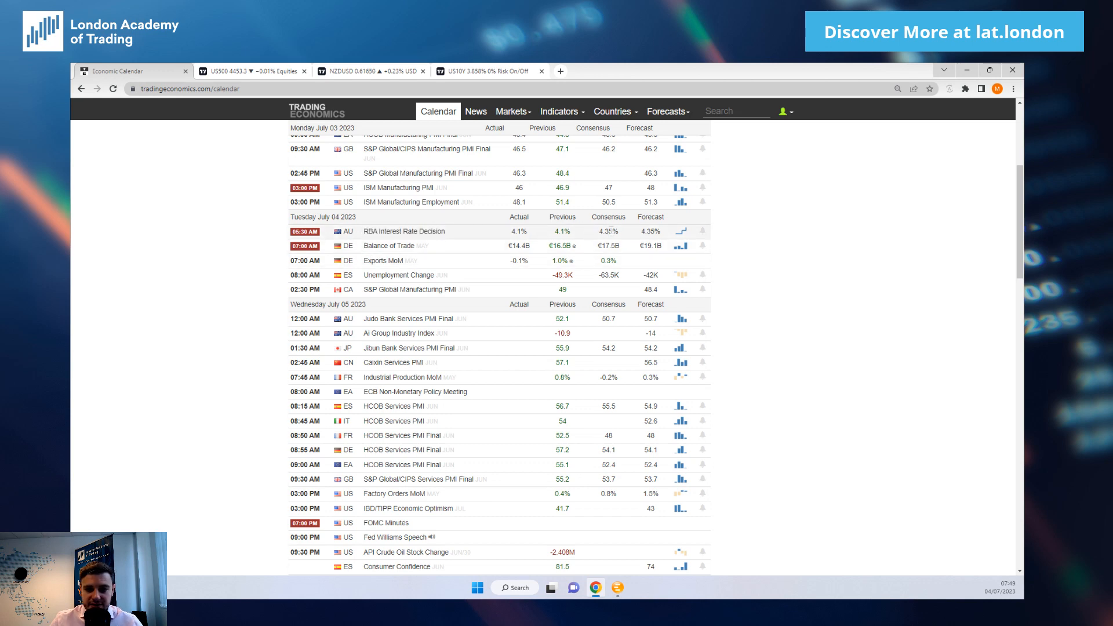
double_click(518, 232)
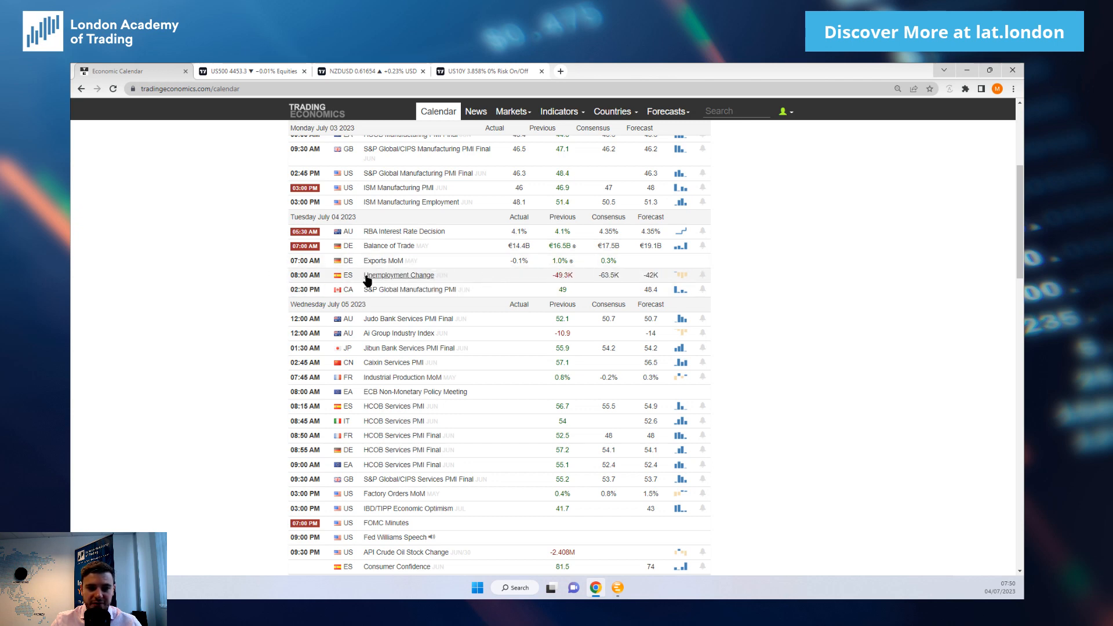
mouse_move(207, 302)
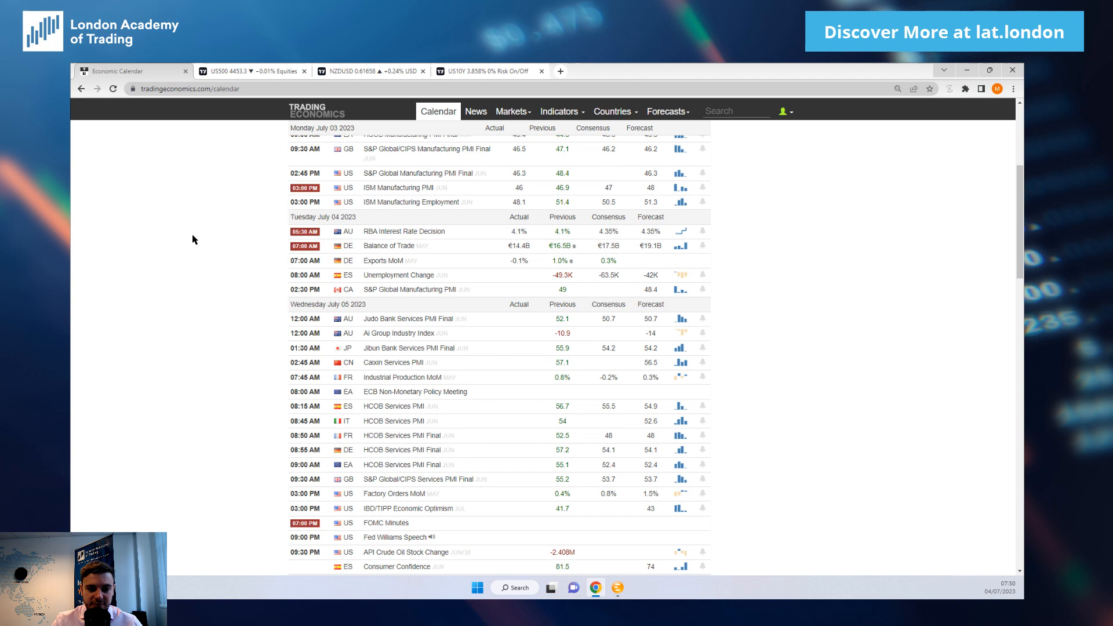
mouse_move(192, 235)
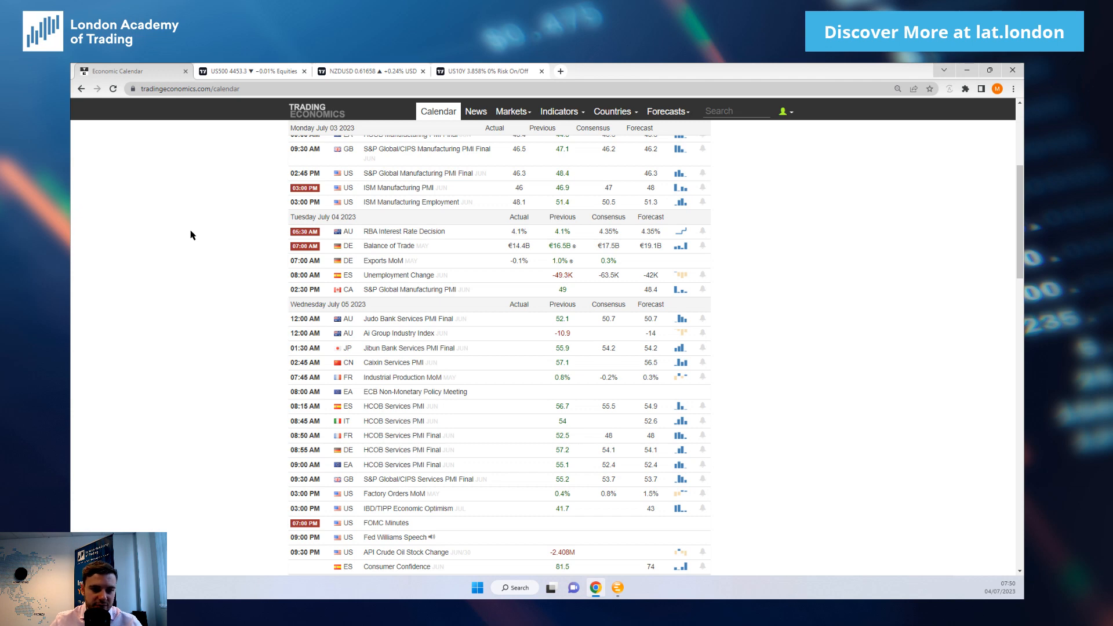
mouse_move(209, 255)
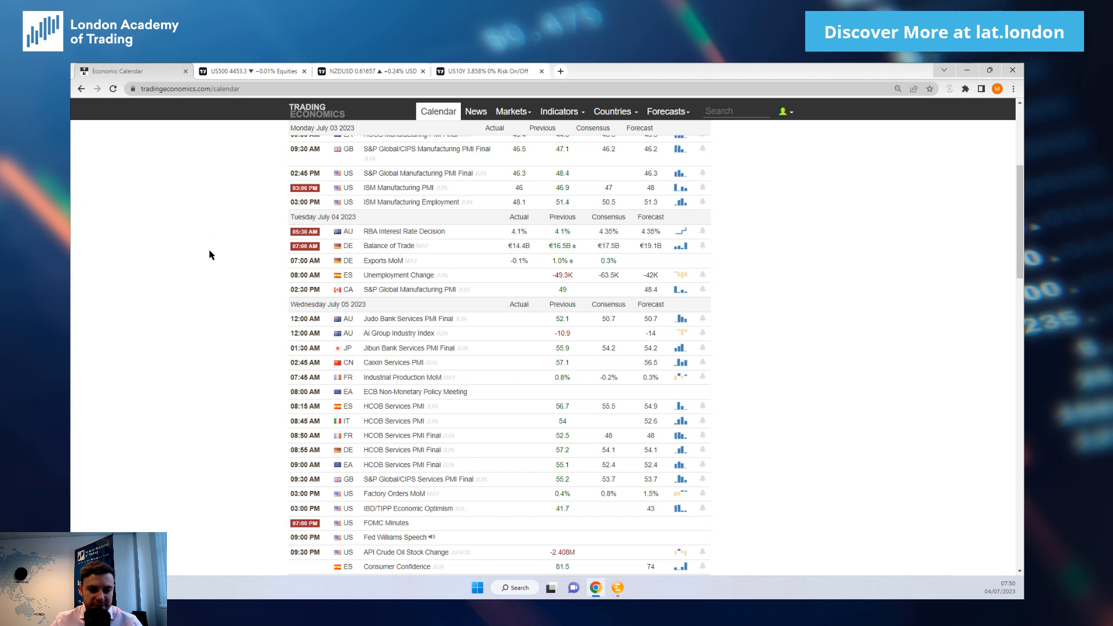
mouse_move(230, 265)
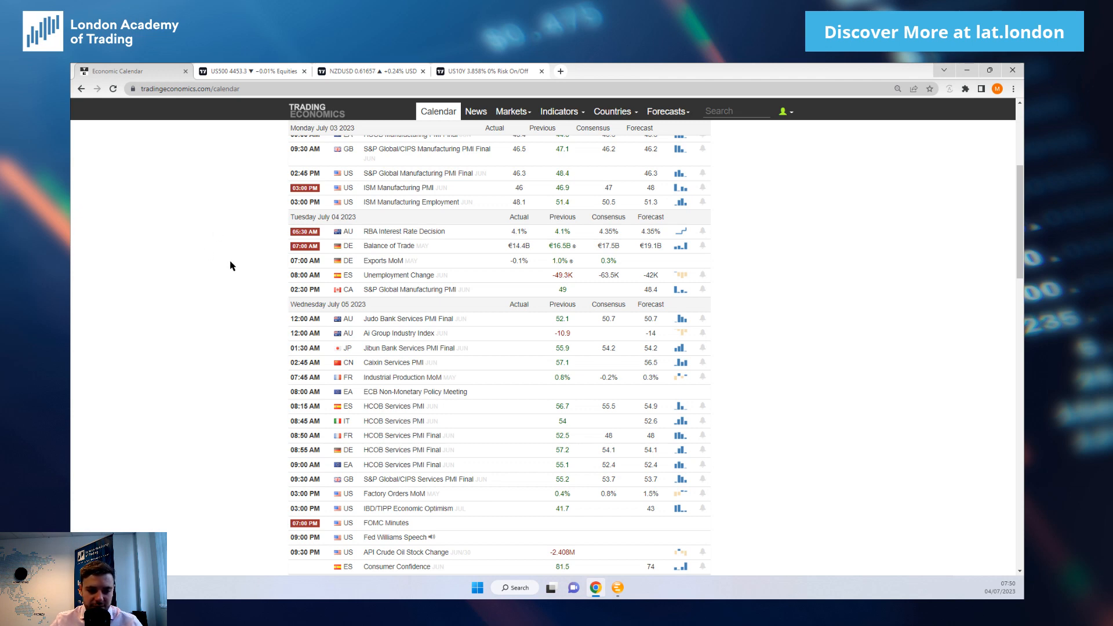
click(248, 70)
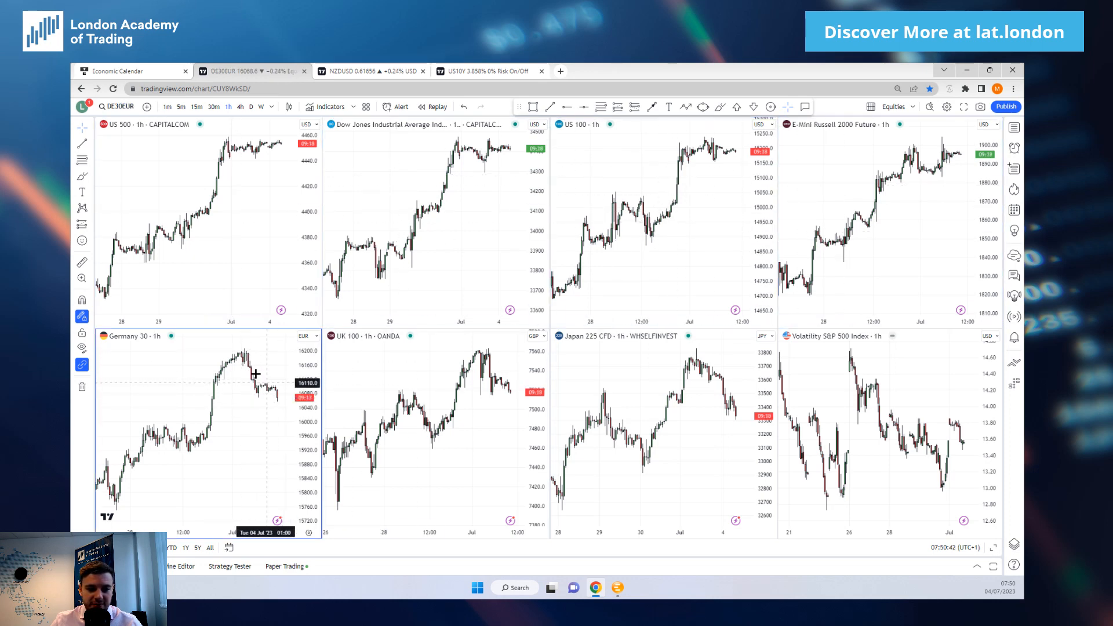
mouse_move(280, 395)
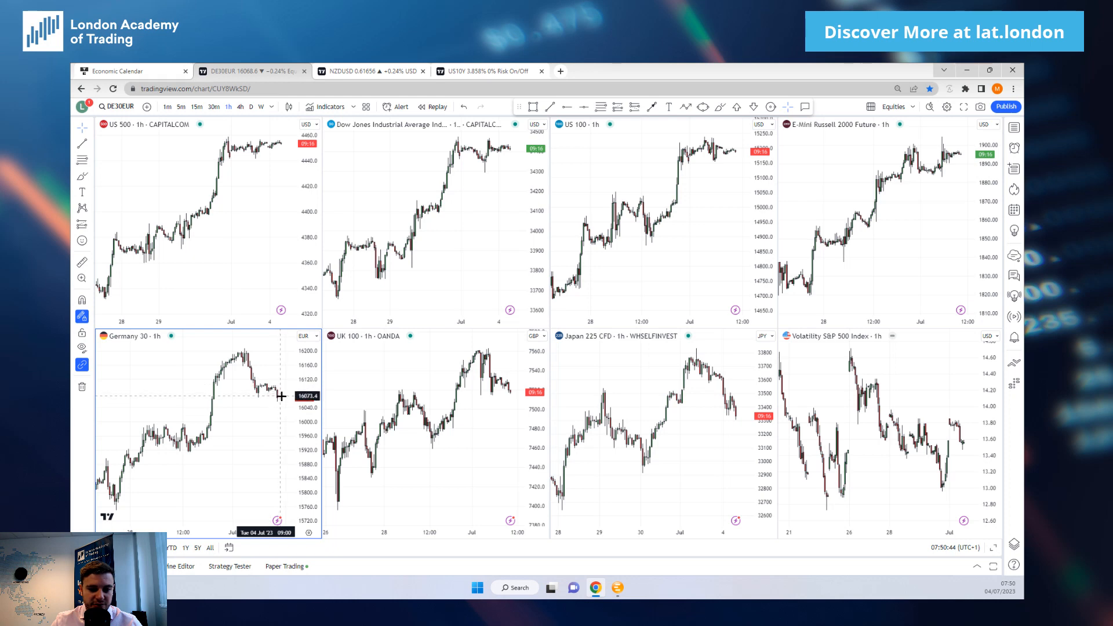
mouse_move(495, 415)
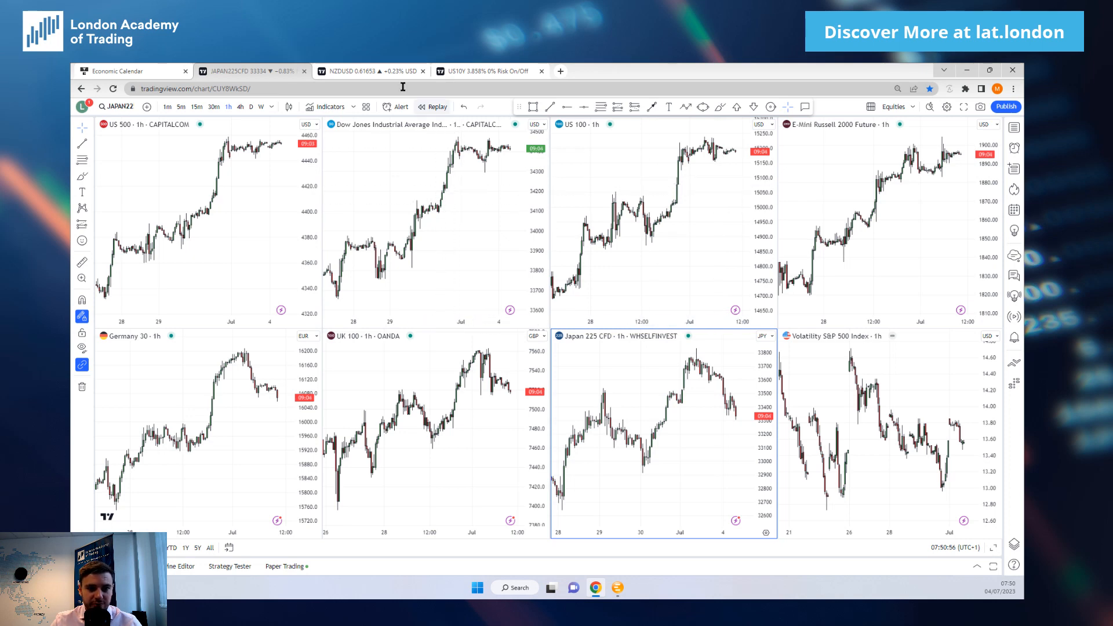
Switch to the NZDUSD layout showing the grid of dollar currency pair charts.
click(371, 71)
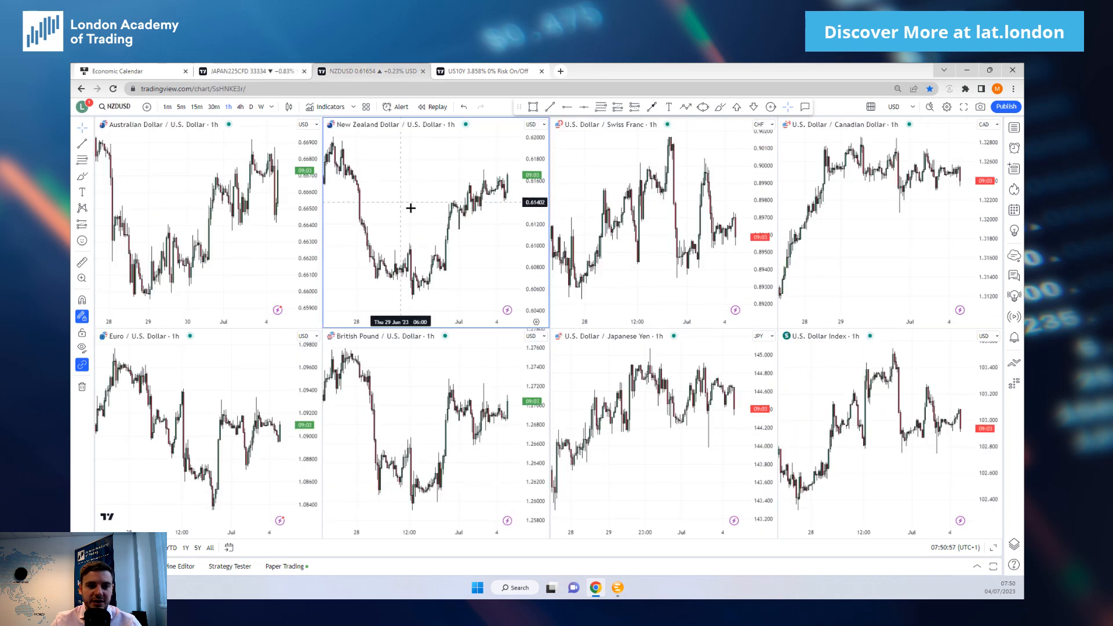
mouse_move(340, 222)
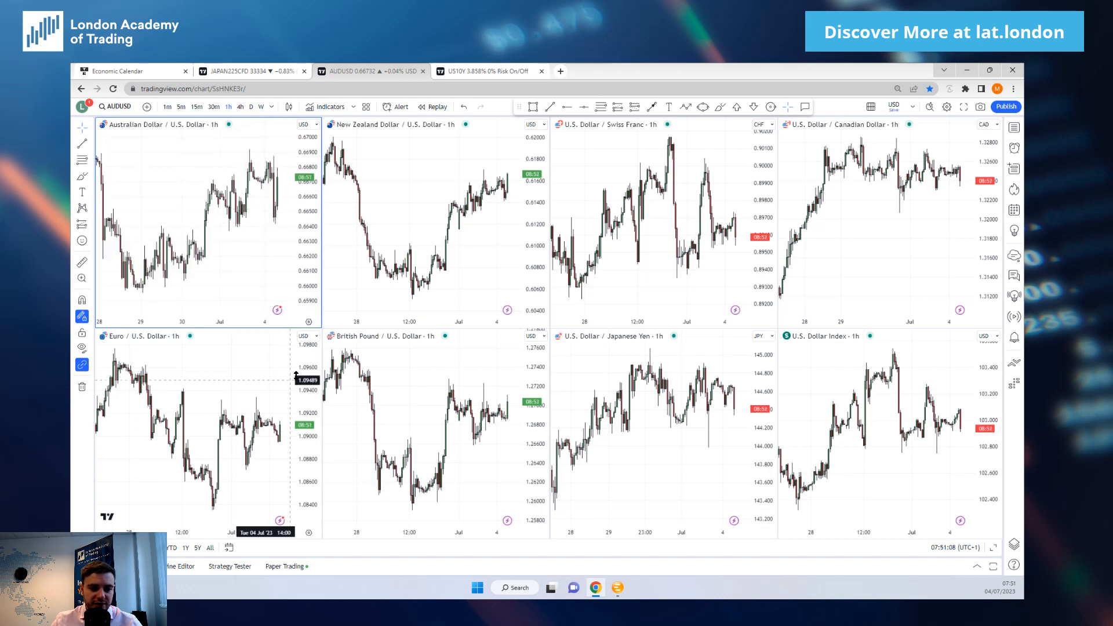
mouse_move(448, 179)
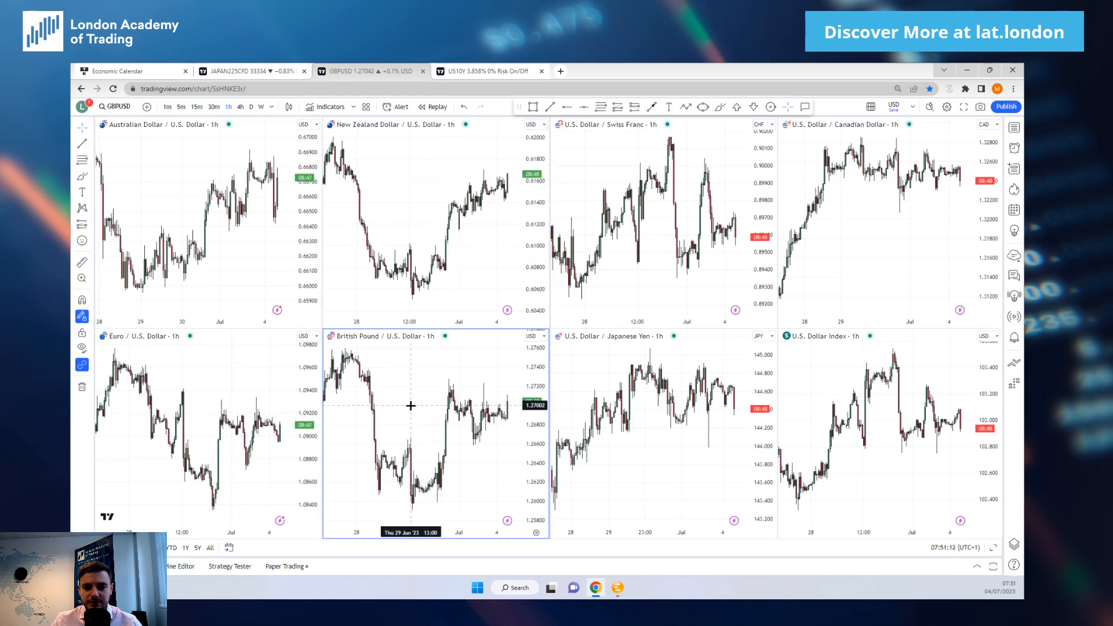
mouse_move(466, 201)
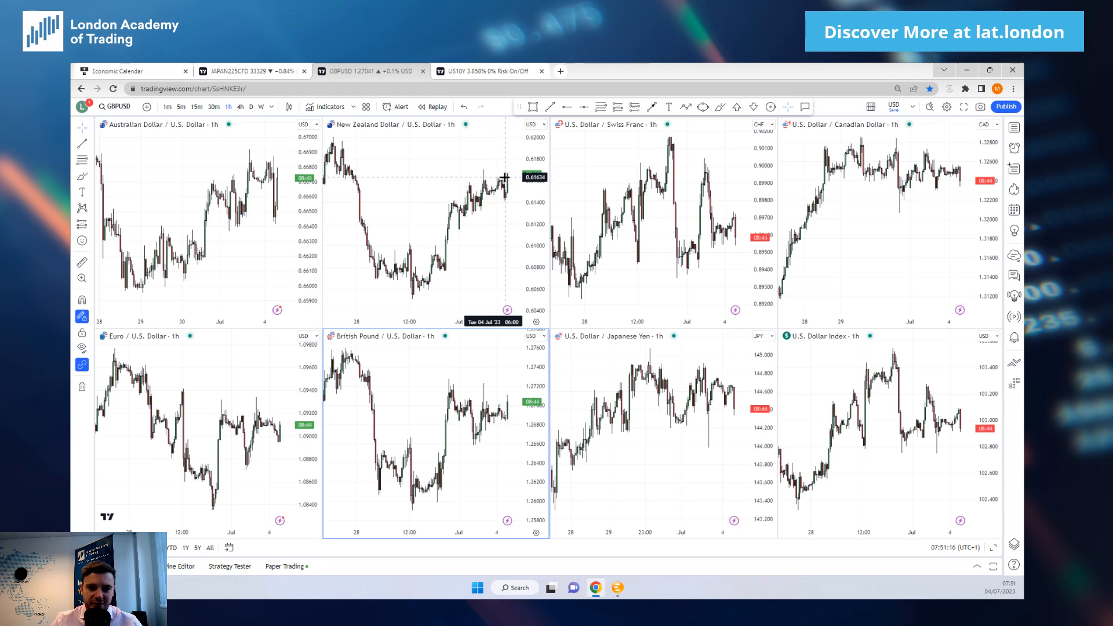
mouse_move(491, 172)
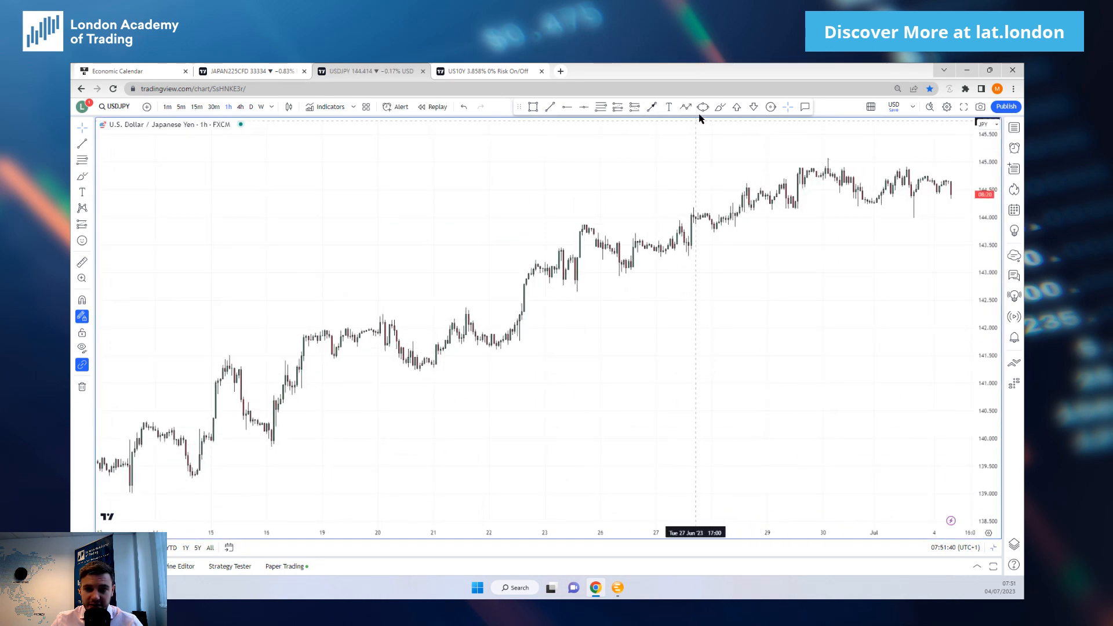
Draw a neckline beneath USD/JPY's three peaks, then remove all drawings from the chart.
drag(742, 190, 785, 186)
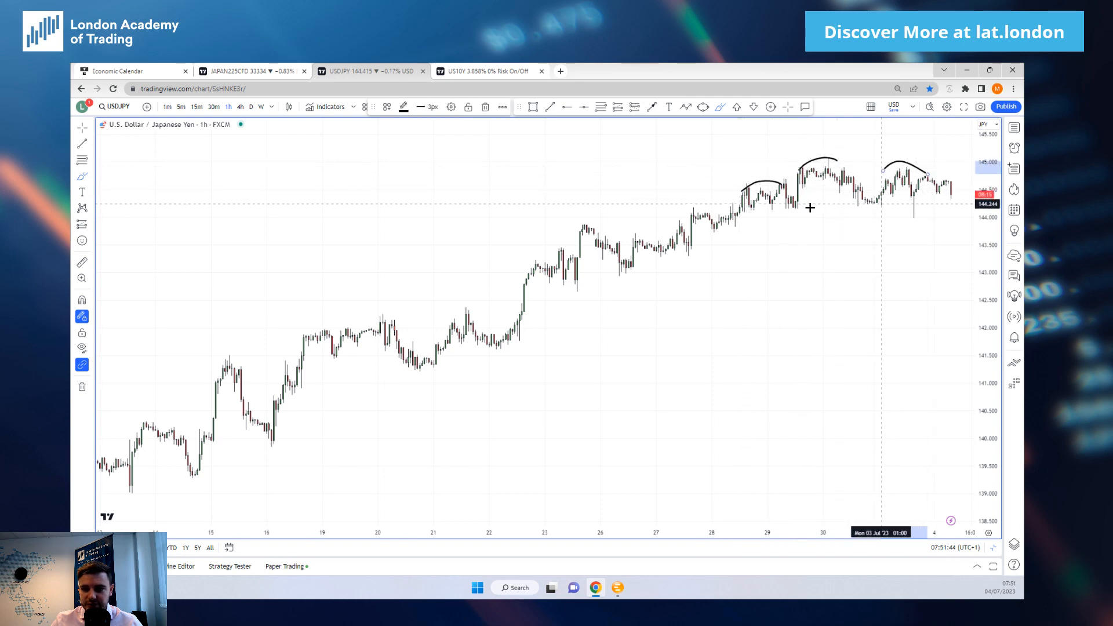
drag(772, 211, 949, 197)
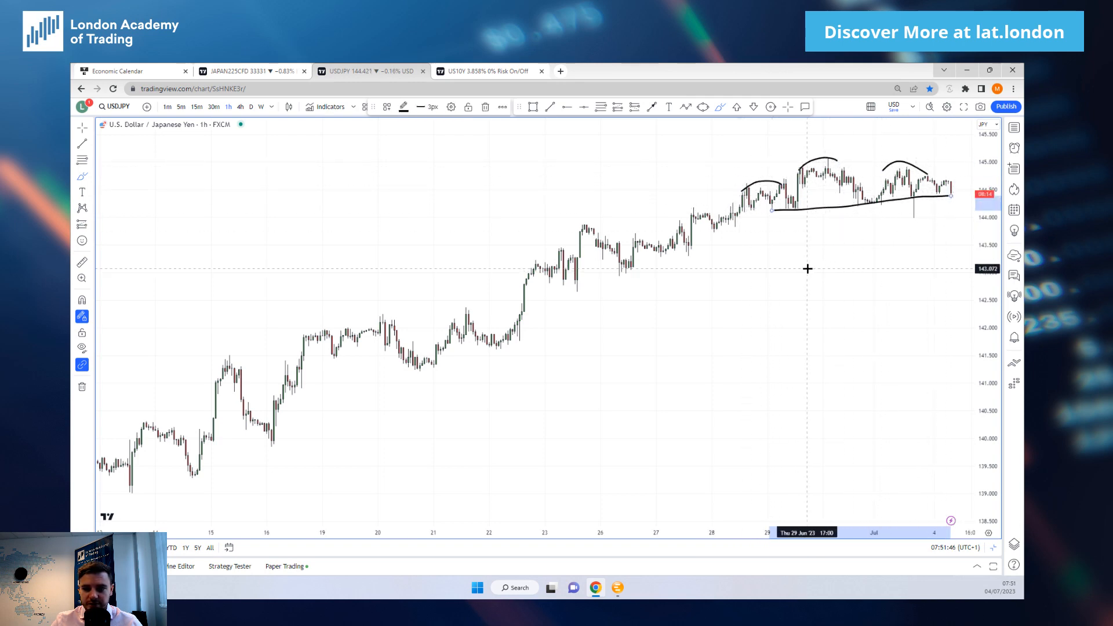
right_click(807, 268)
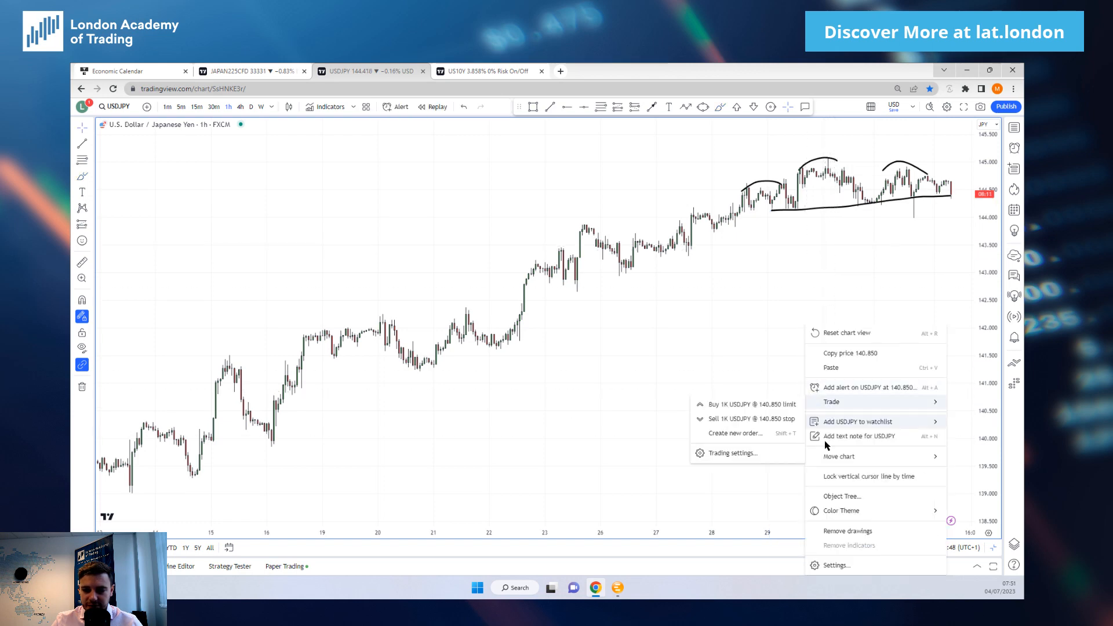
click(846, 531)
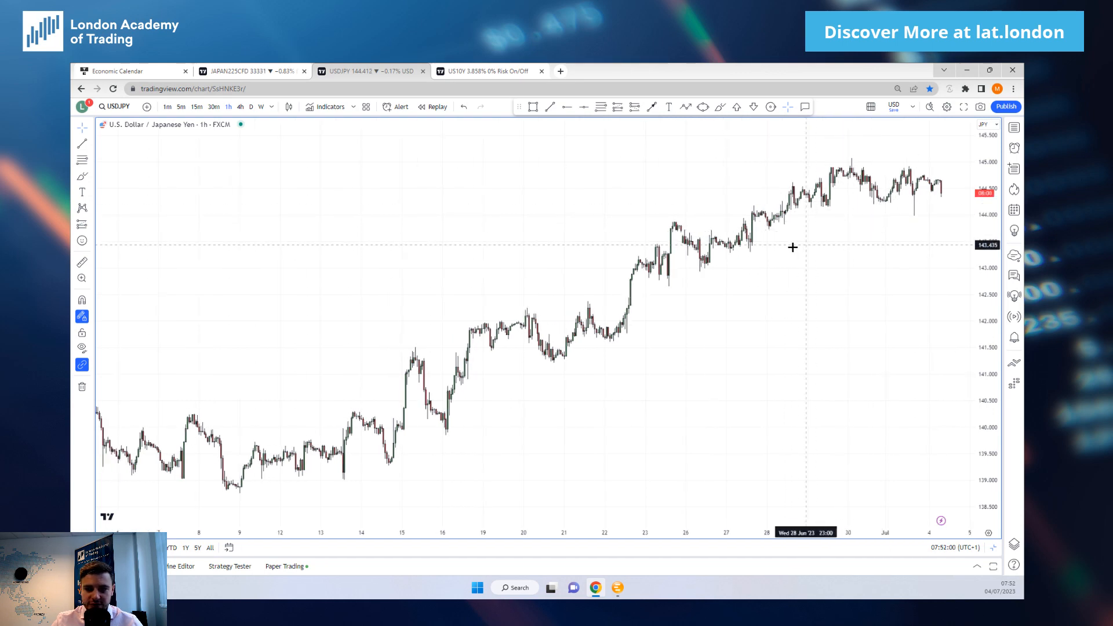
mouse_move(838, 268)
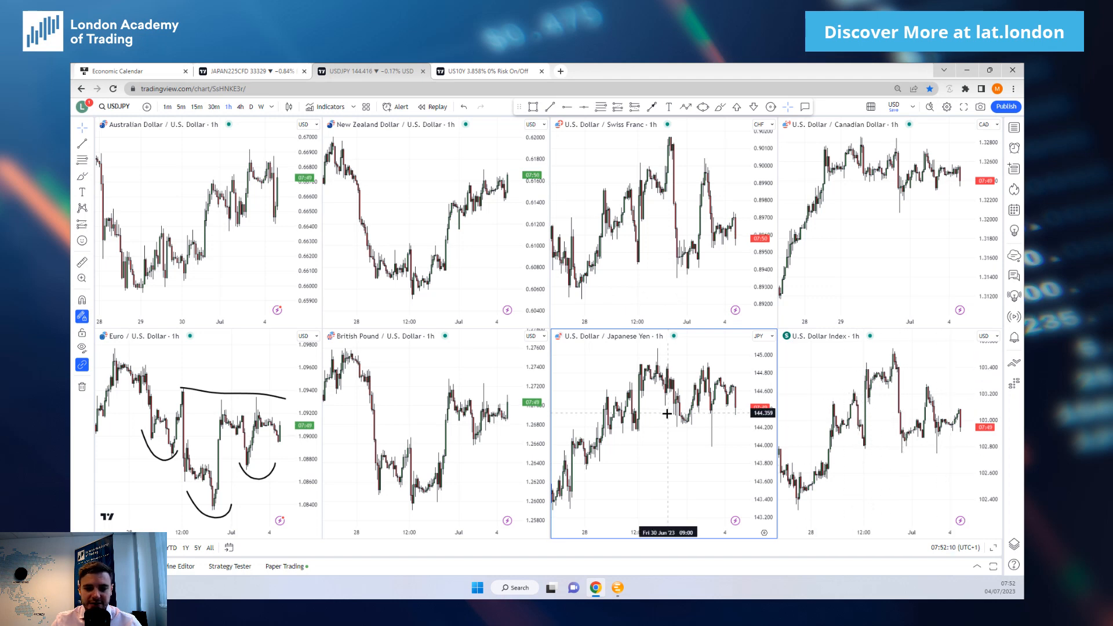
Switch to the Risk On/Off layout of yields, US 500, oil, gold and yen crosses.
click(487, 70)
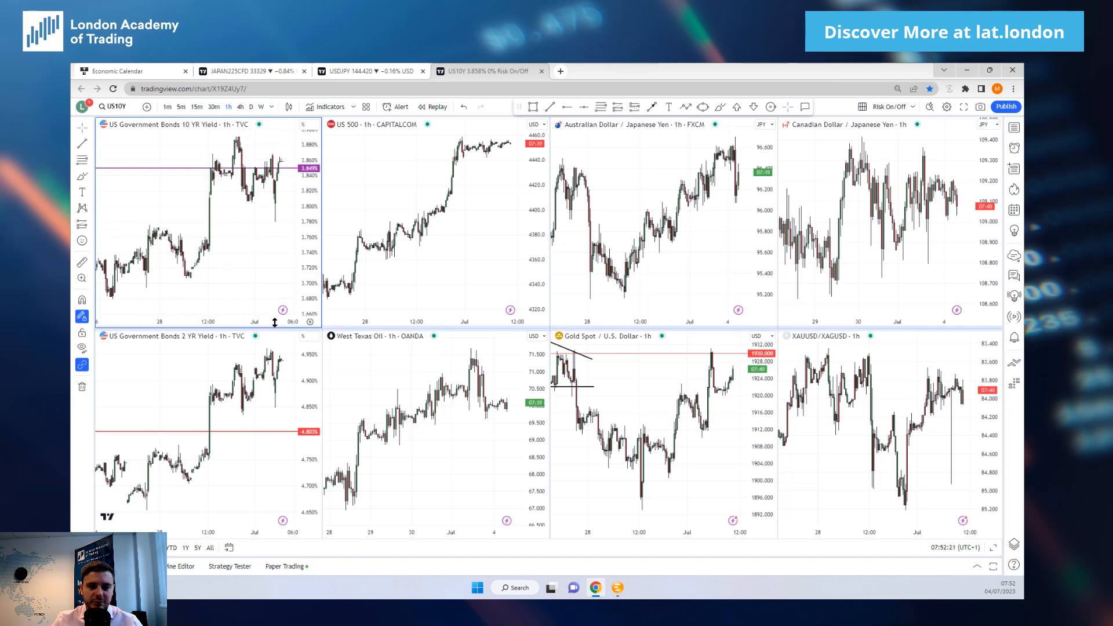
mouse_move(248, 223)
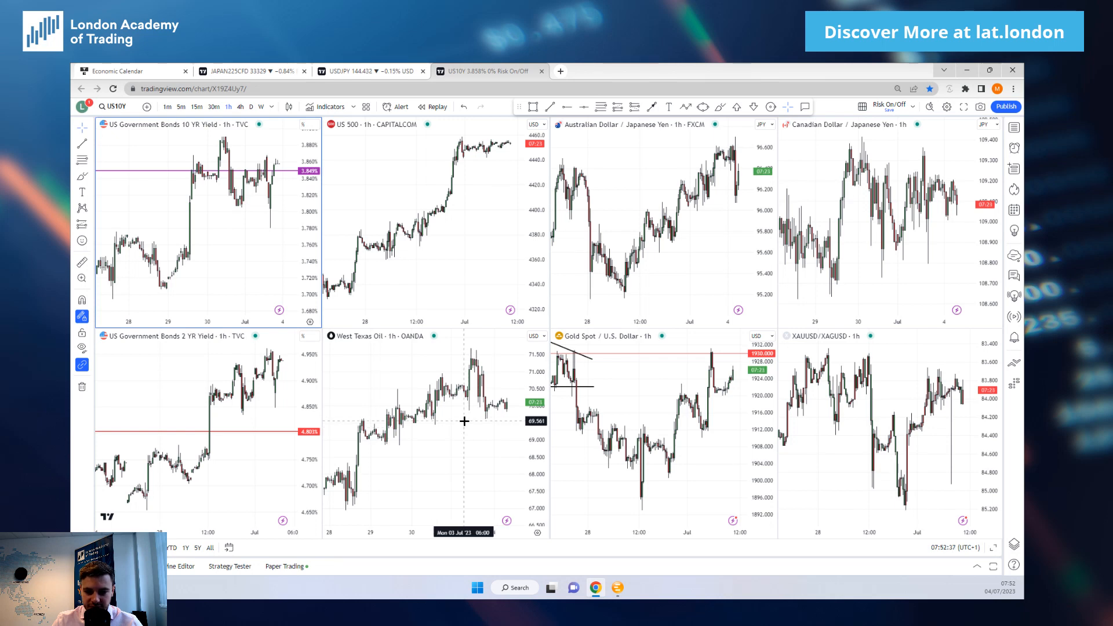
mouse_move(465, 406)
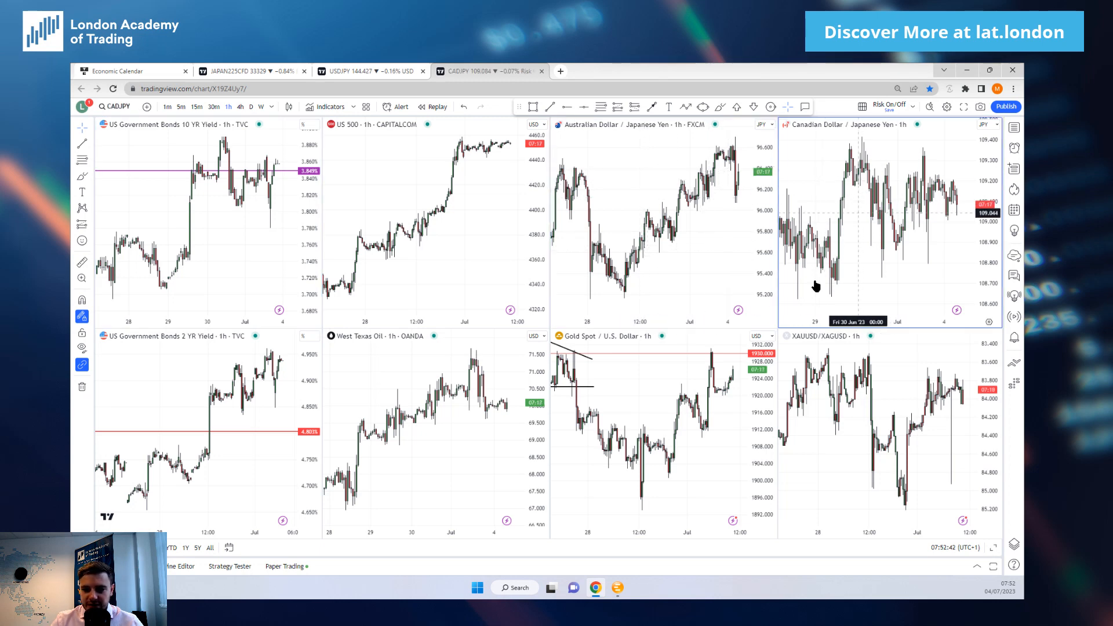
Maximize the Gold Spot pane and set it to 4-hour candles.
double_click(600, 336)
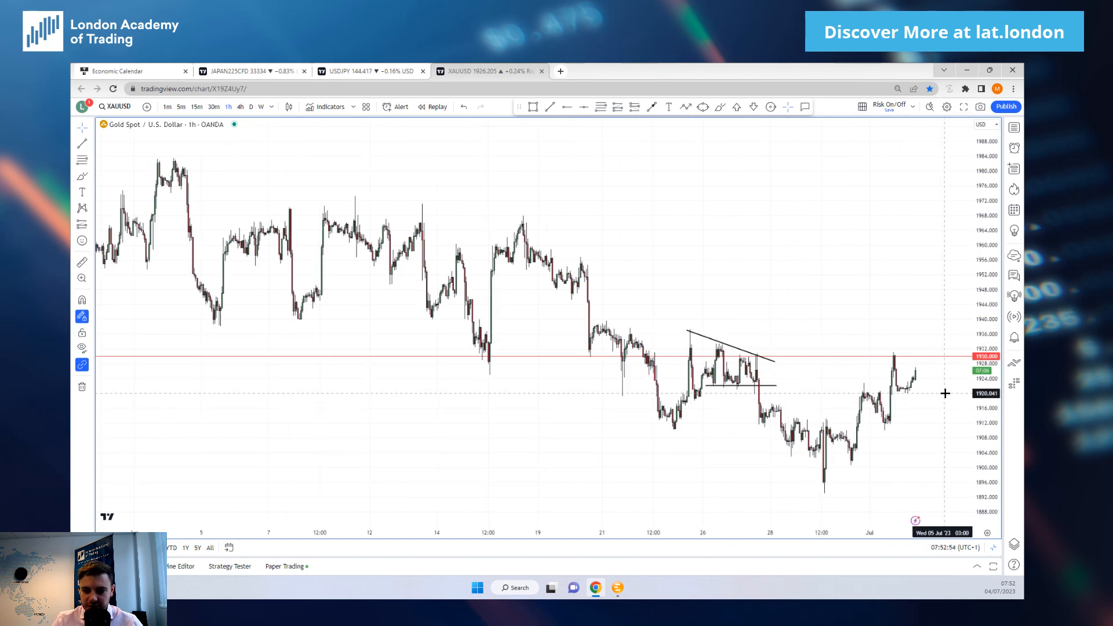
mouse_move(909, 393)
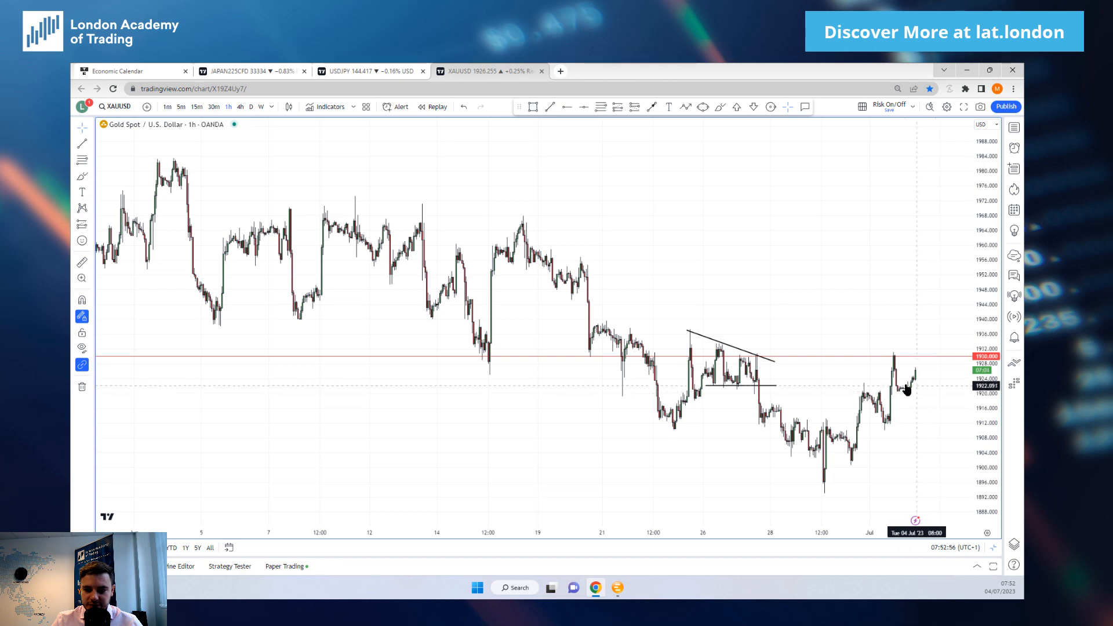
mouse_move(698, 351)
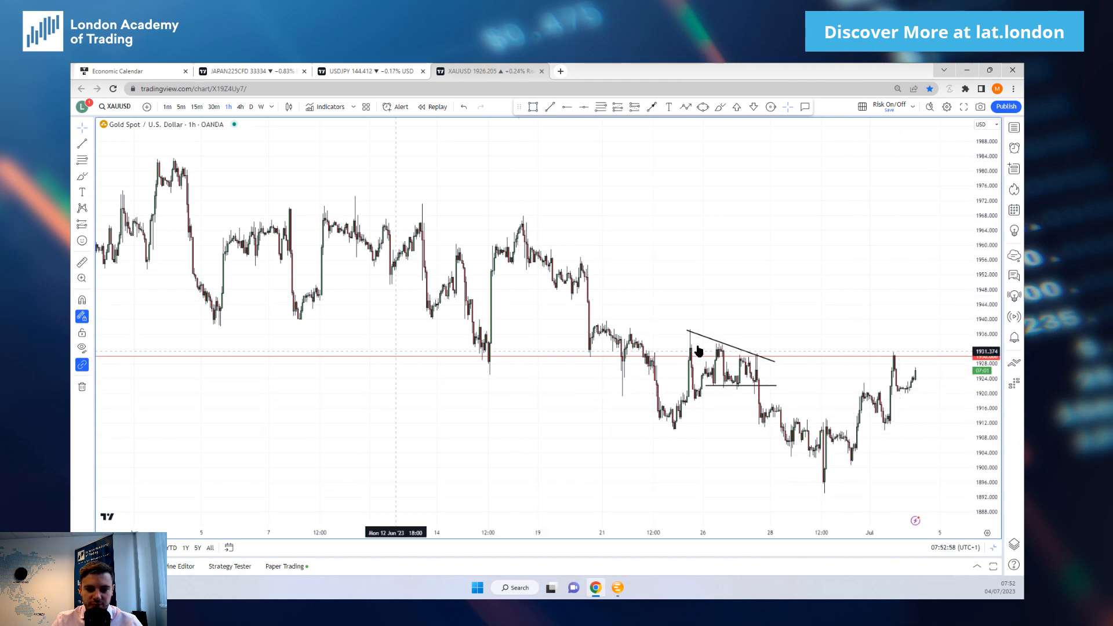
click(240, 107)
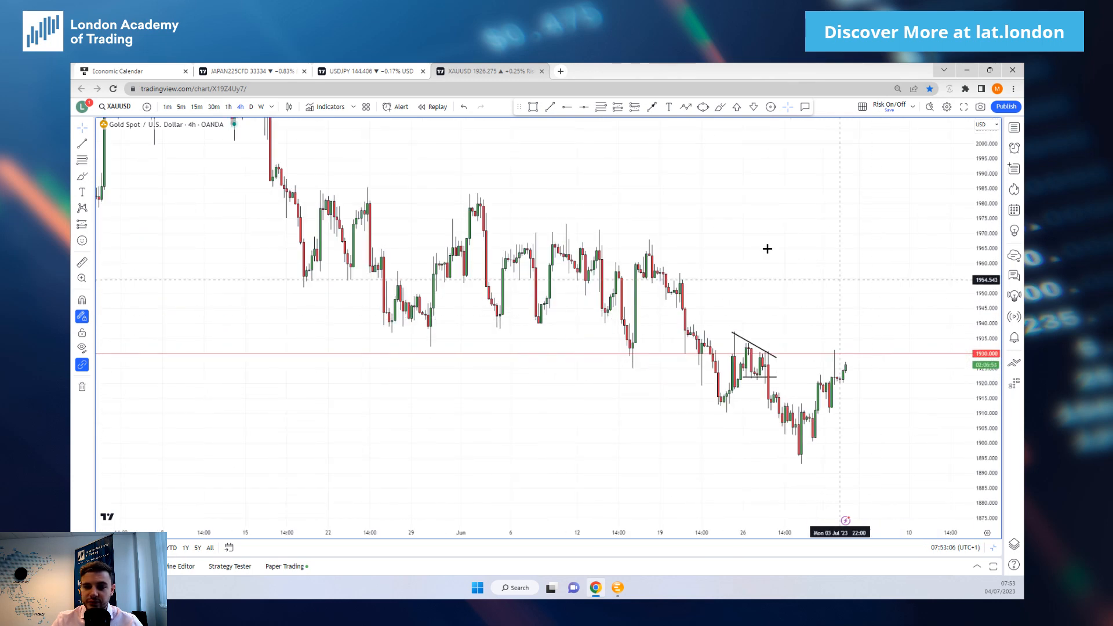
Draw a descending trendline across gold's June highs on the 4-hour chart.
drag(476, 194, 838, 297)
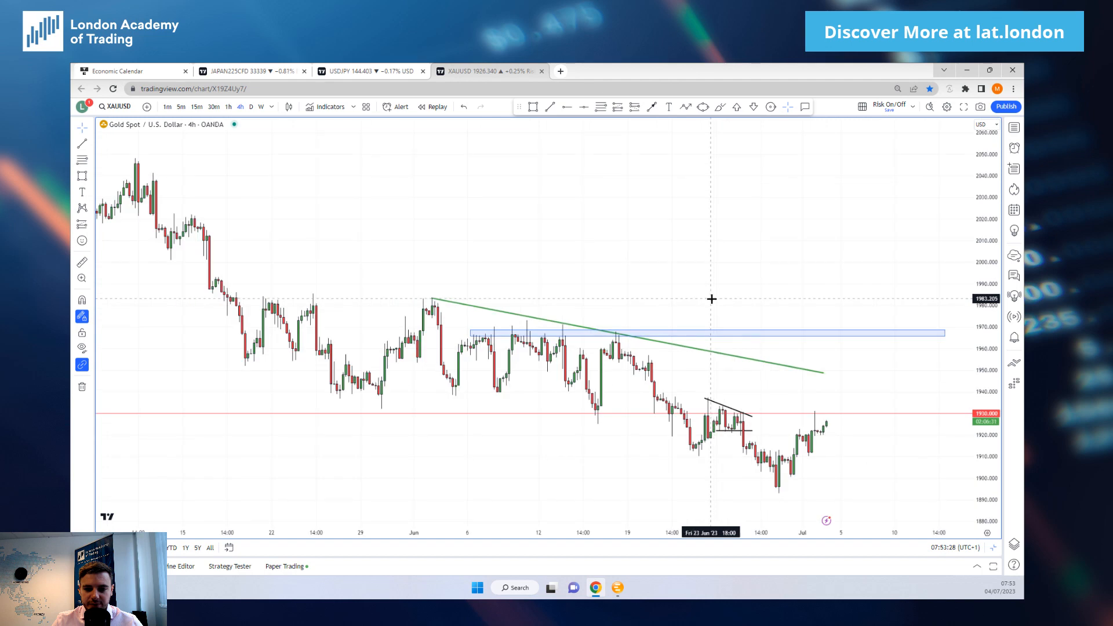
mouse_move(737, 341)
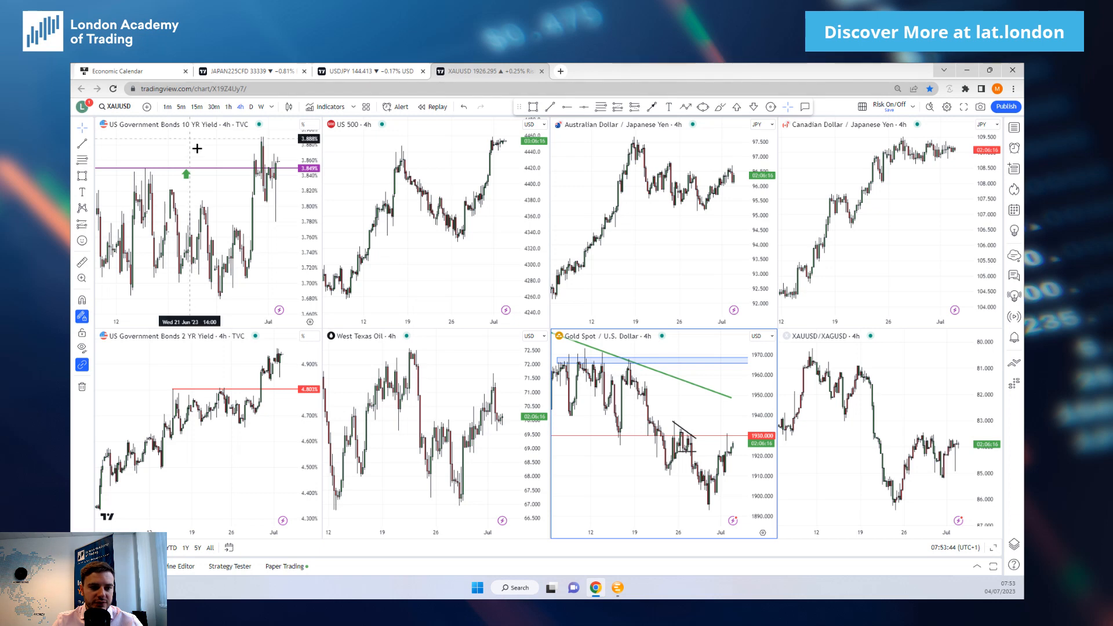
Switch to the Economic Calendar tab listing the July 3–5 releases.
click(131, 71)
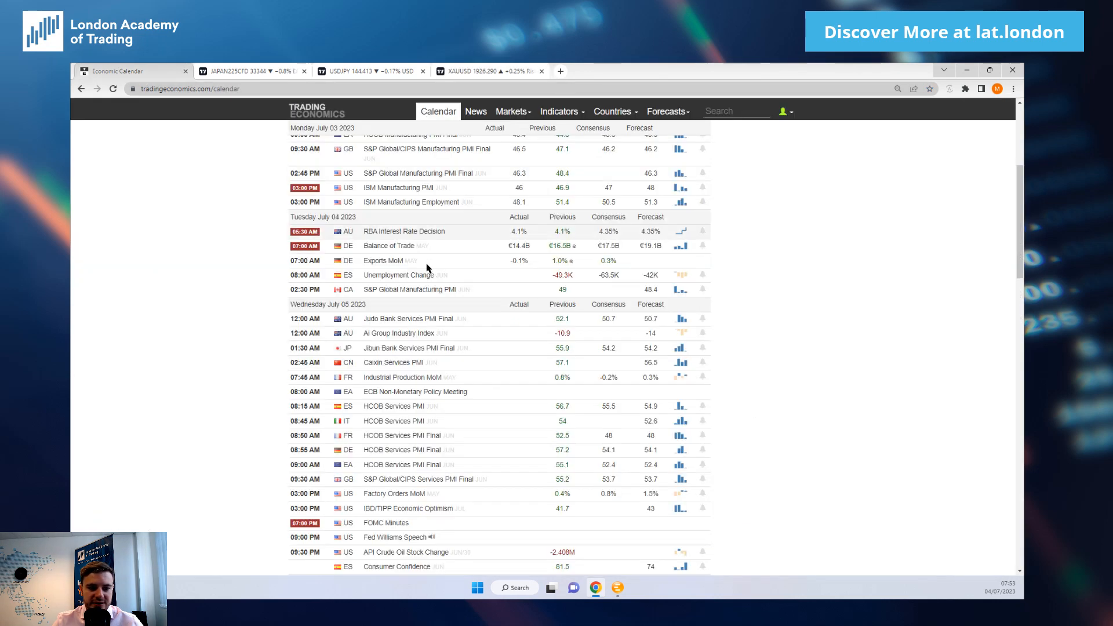
mouse_move(814, 264)
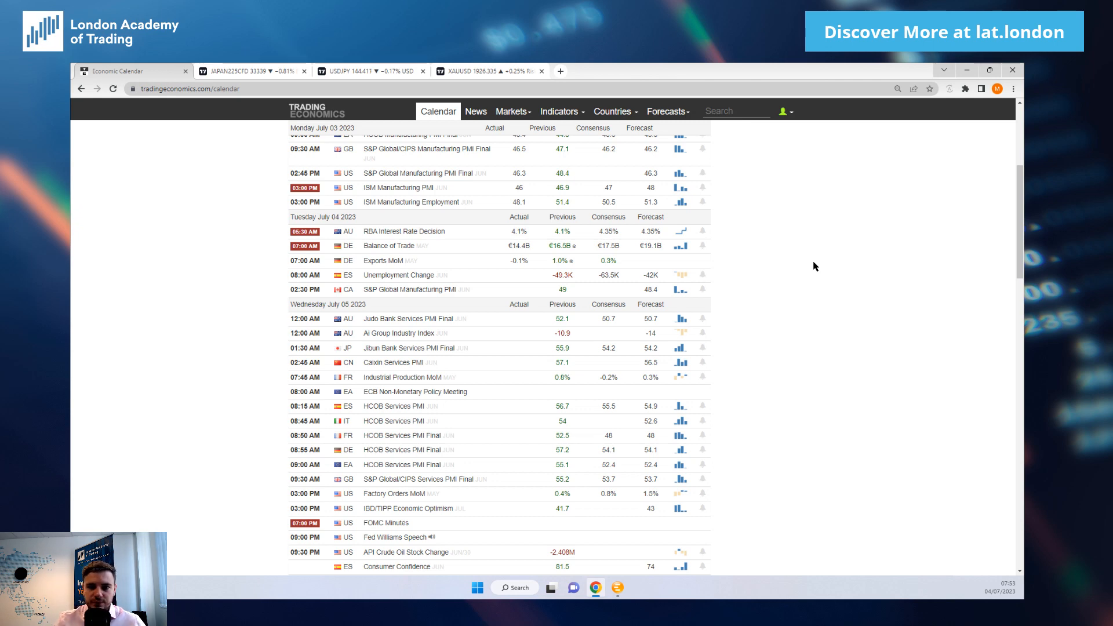
mouse_move(806, 329)
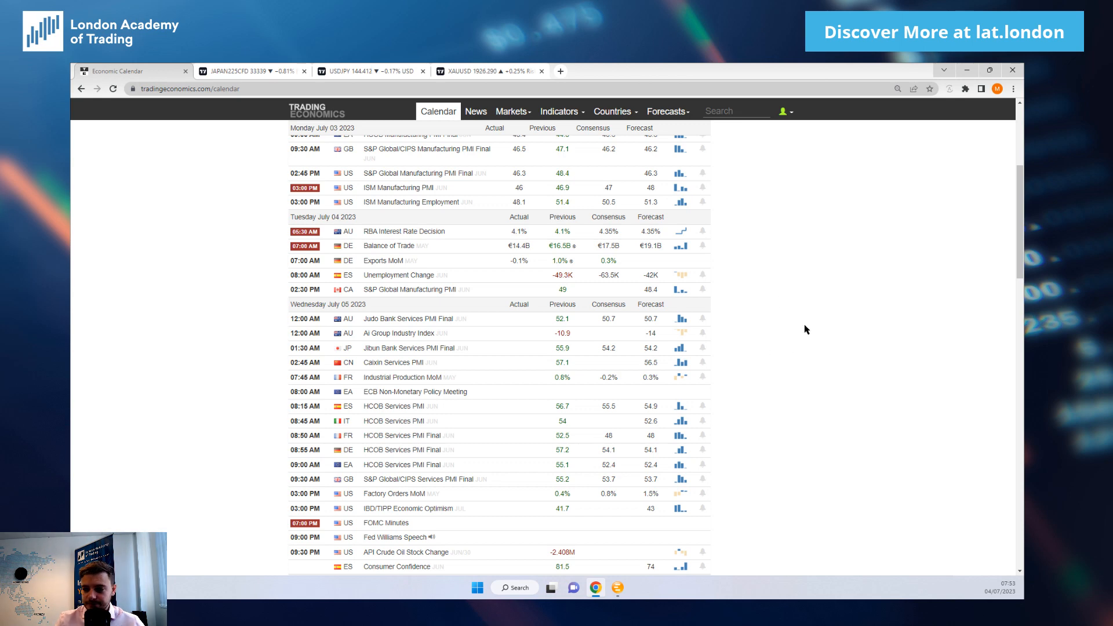